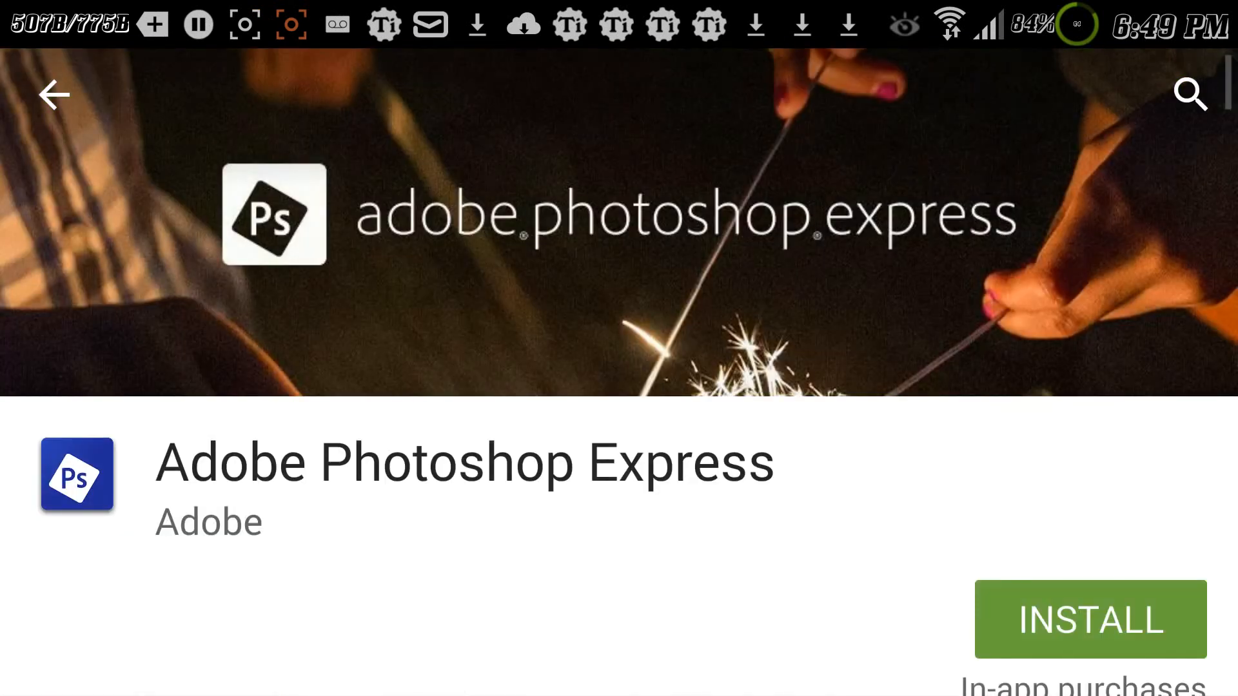
Install Adobe Photoshop Express and accept its in-app purchases permission.
left_click(1090, 619)
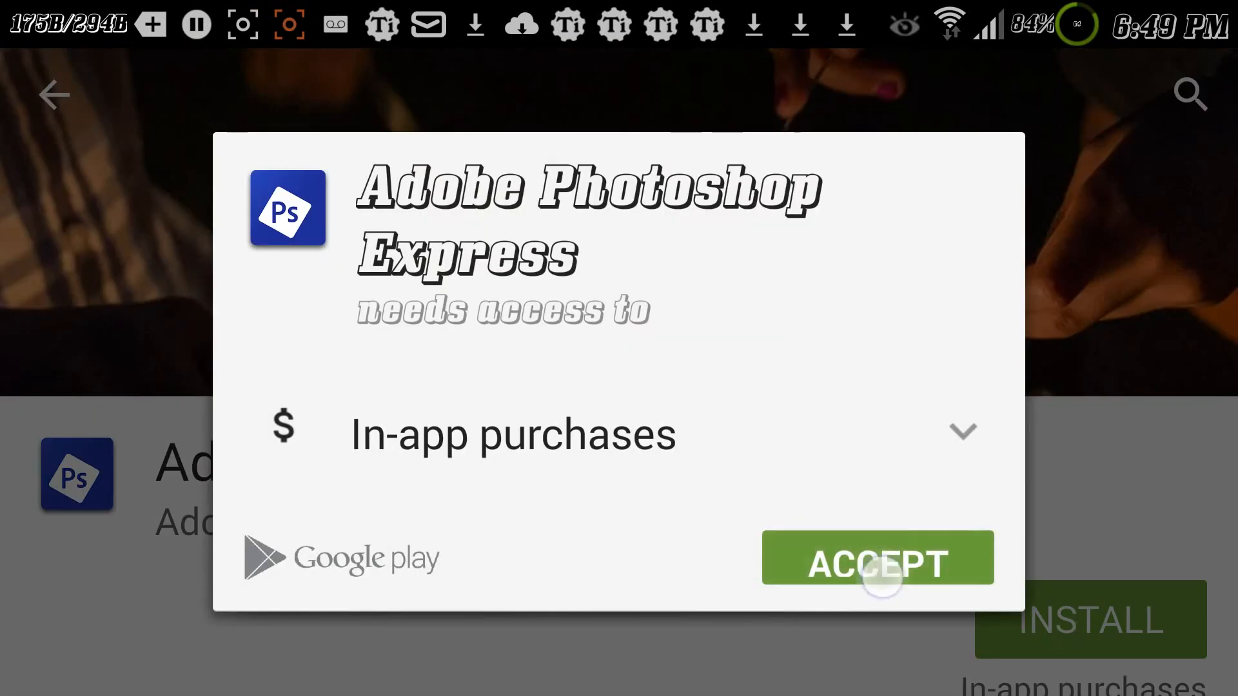
left_click(876, 559)
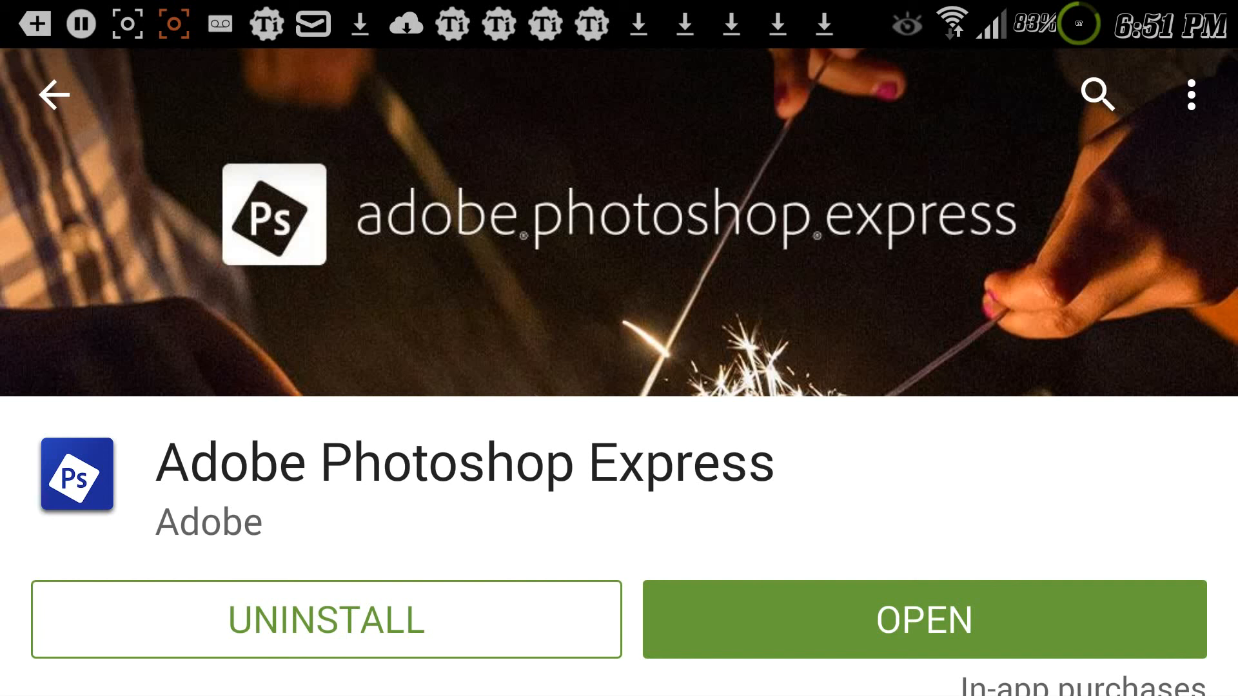
Open Adobe Photoshop Express from its Play Store page.
left_click(923, 620)
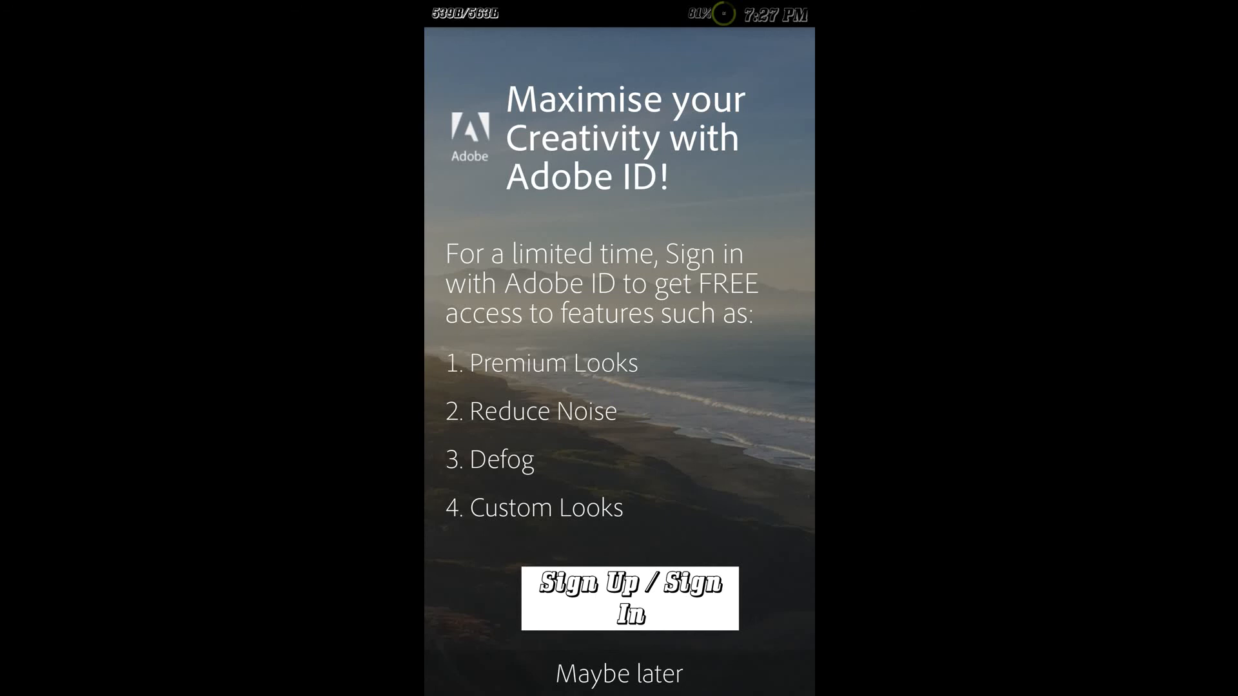
Choose Sign Up / Sign In on the premium features welcome screen.
left_click(629, 598)
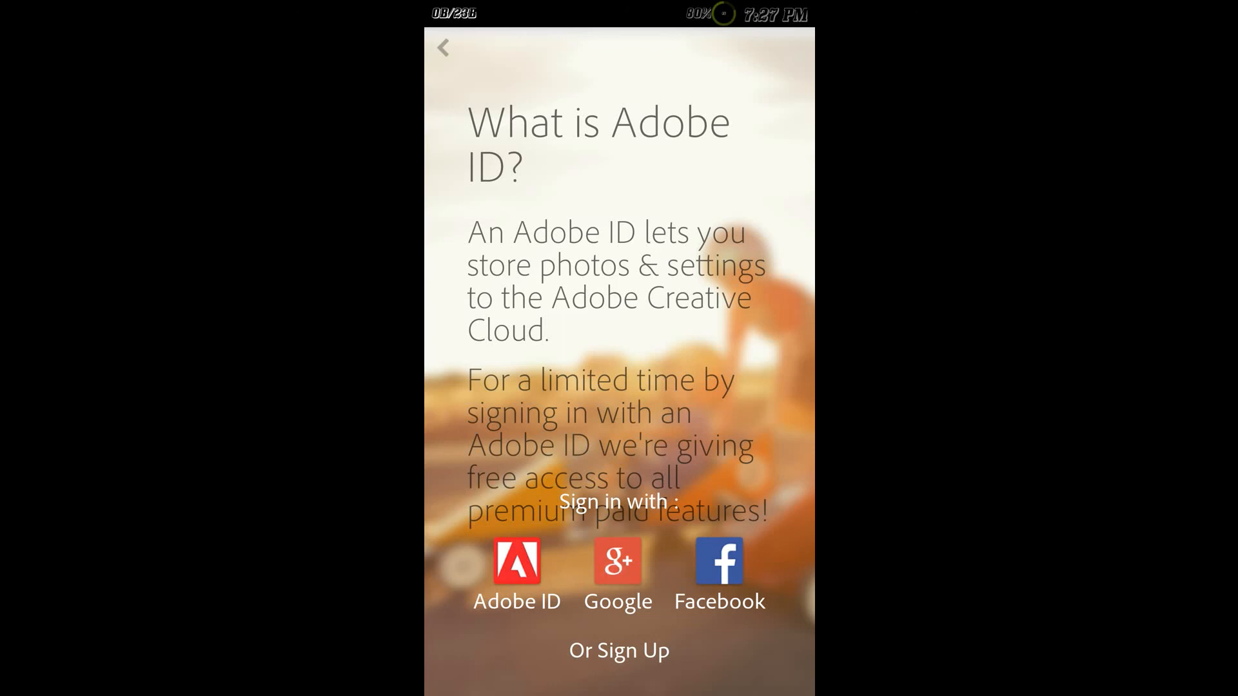
Sign in with Google, confirming one of the phone's Google accounts.
left_click(516, 563)
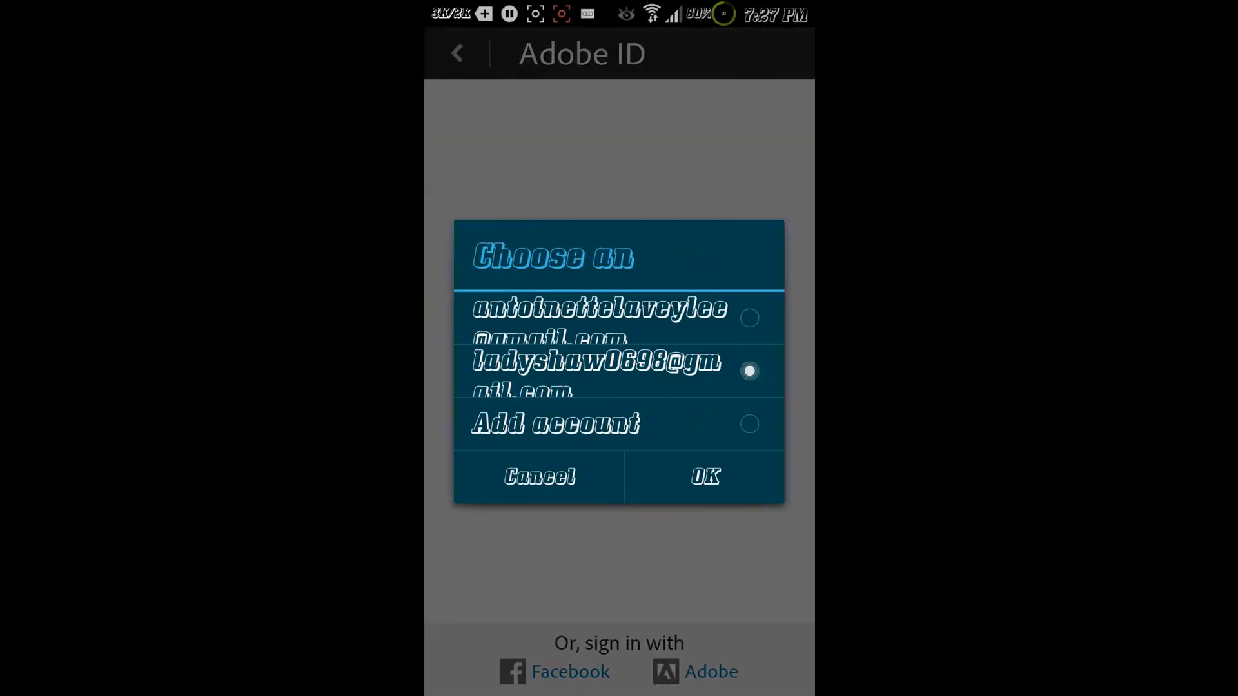
left_click(703, 476)
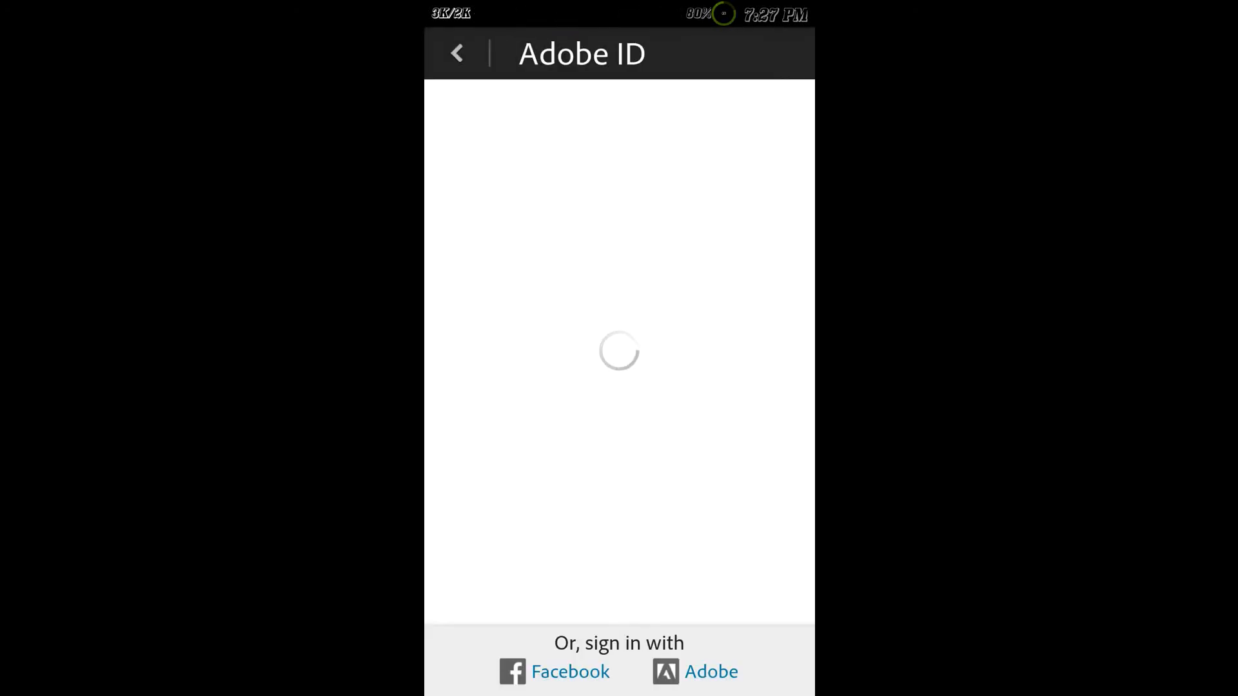